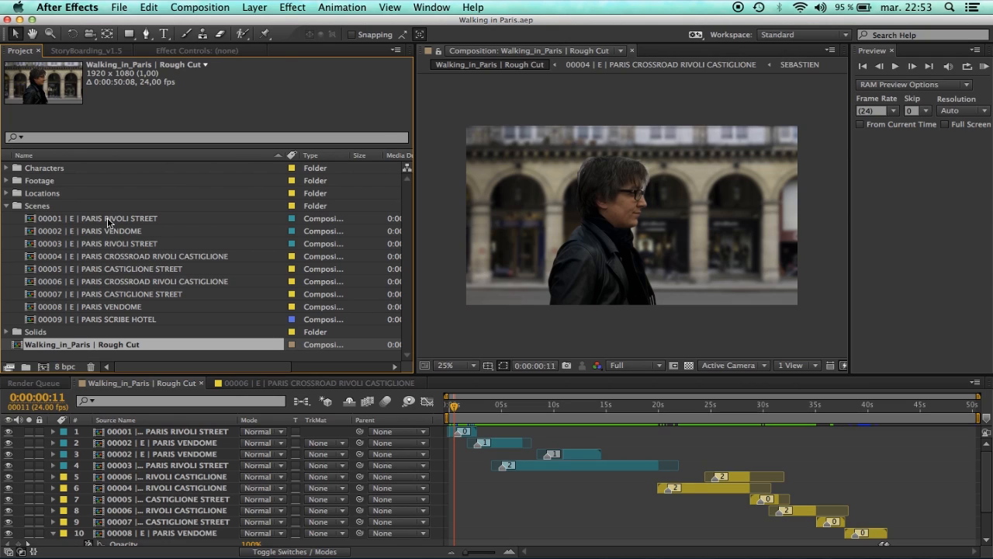
{"action": "mouse_move", "coordinate": [101, 329]}
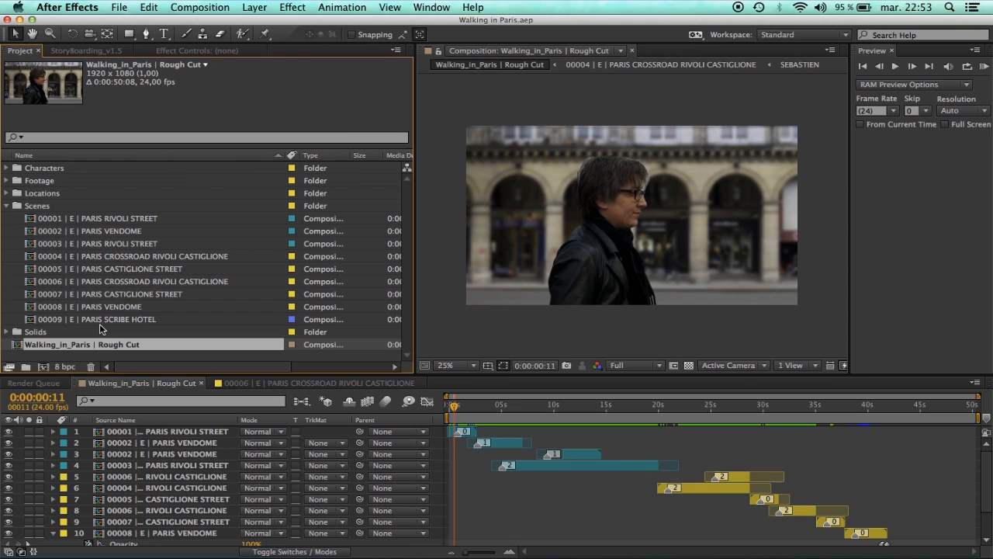
{"action": "mouse_move", "coordinate": [152, 354]}
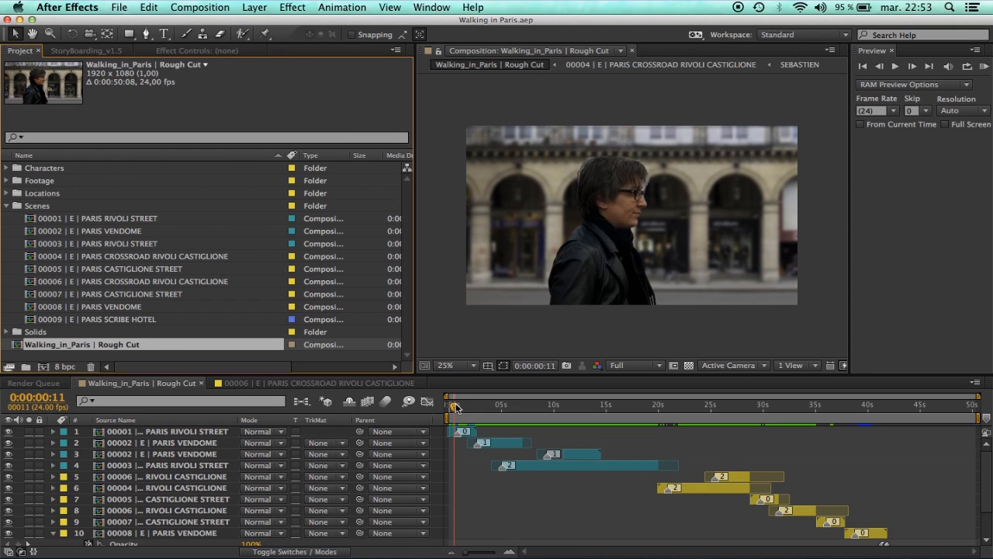
Select scene compositions 00001 through 00009 in the Scenes folder
{"action": "left_click", "coordinate": [674, 403]}
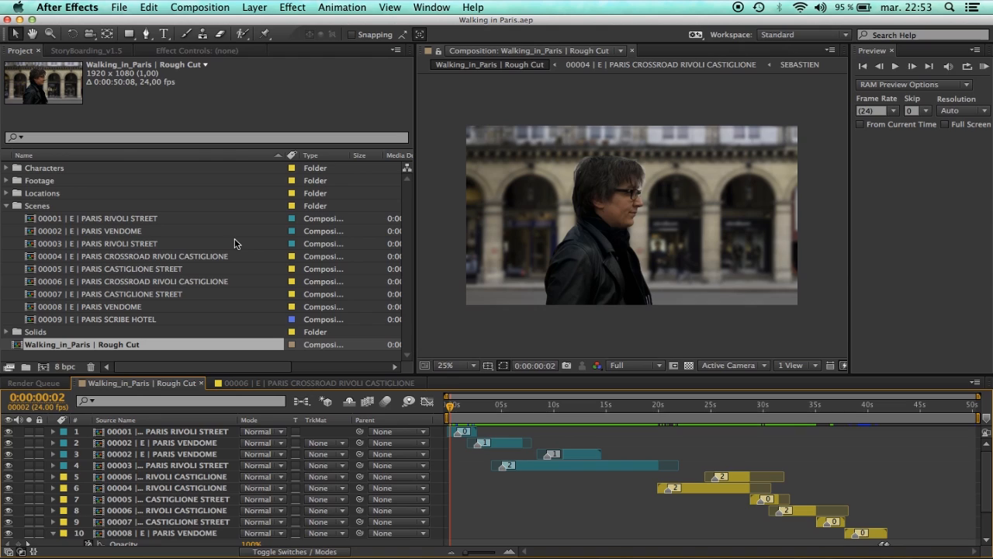
{"action": "left_click", "coordinate": [121, 217]}
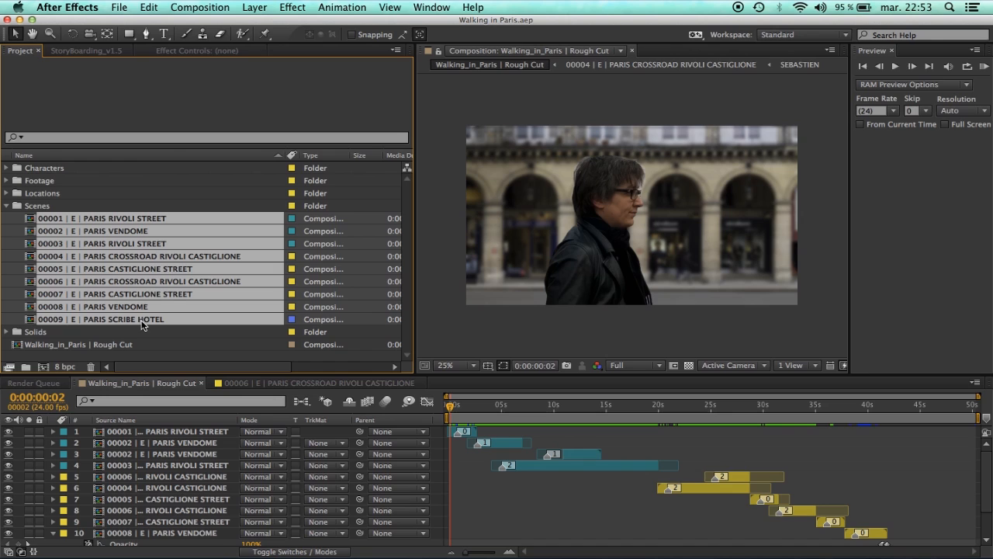
Run the SaveCompAsProject2.jsxbin script to show its options panel
{"action": "left_click", "coordinate": [118, 6]}
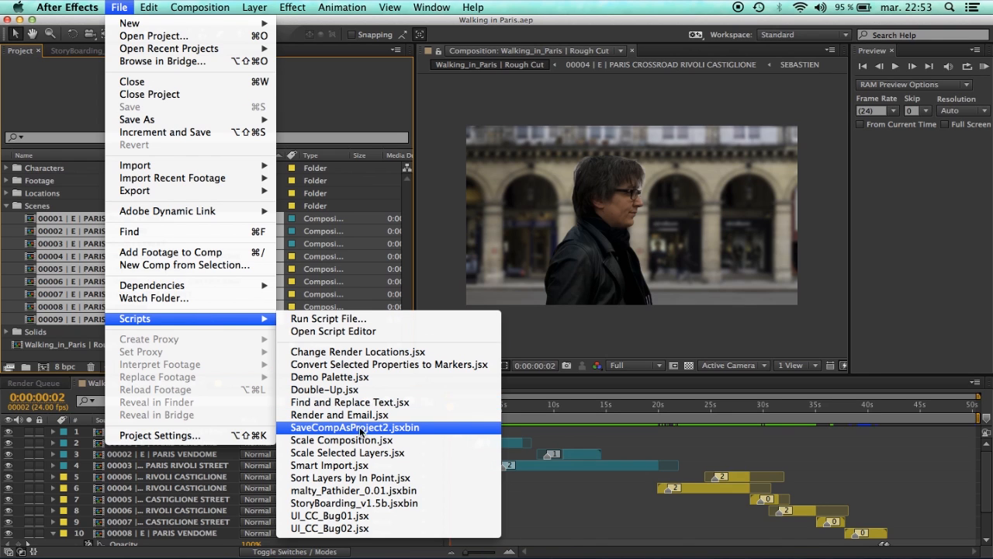
{"action": "left_click", "coordinate": [354, 429]}
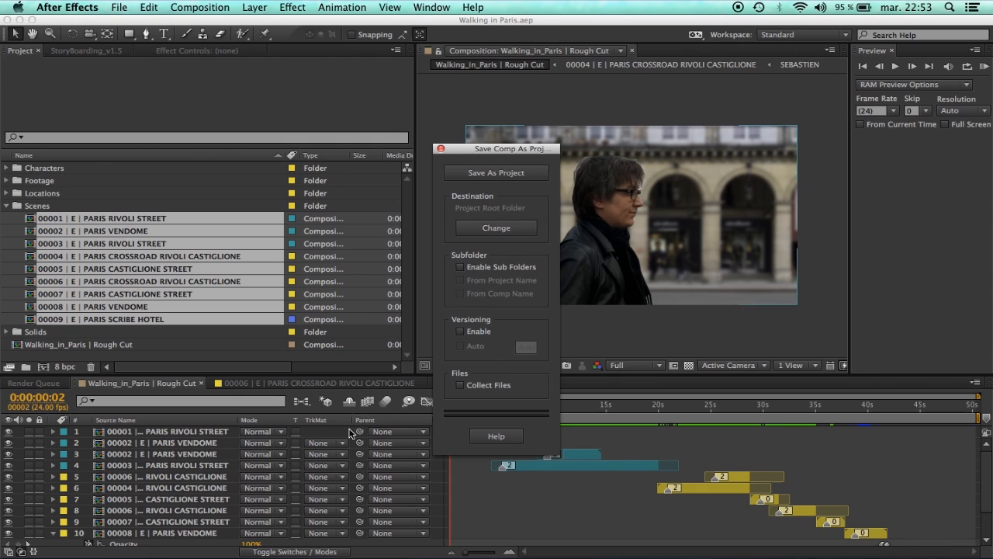
{"action": "mouse_move", "coordinate": [513, 258]}
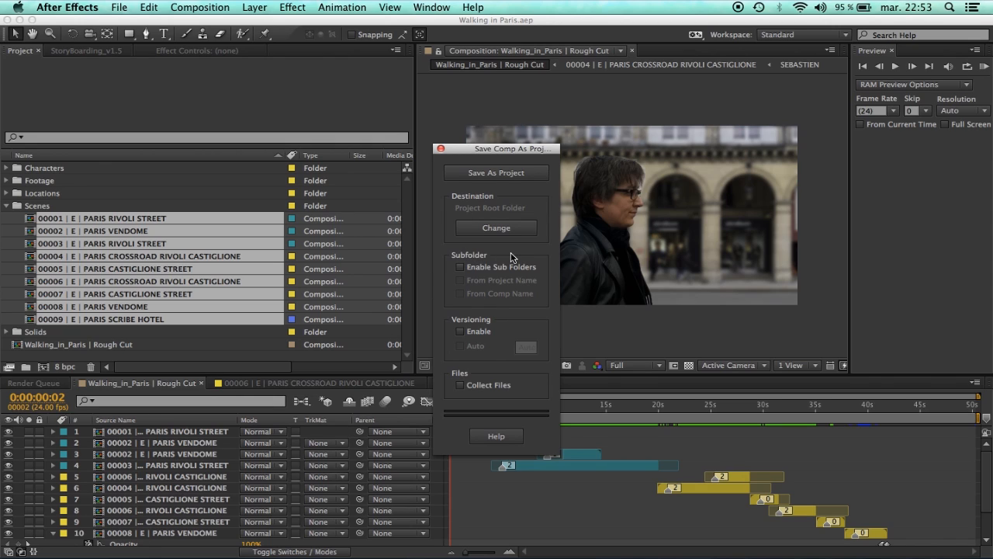
Change the export destination, picking the Export folder in the chooser
{"action": "left_click", "coordinate": [497, 226]}
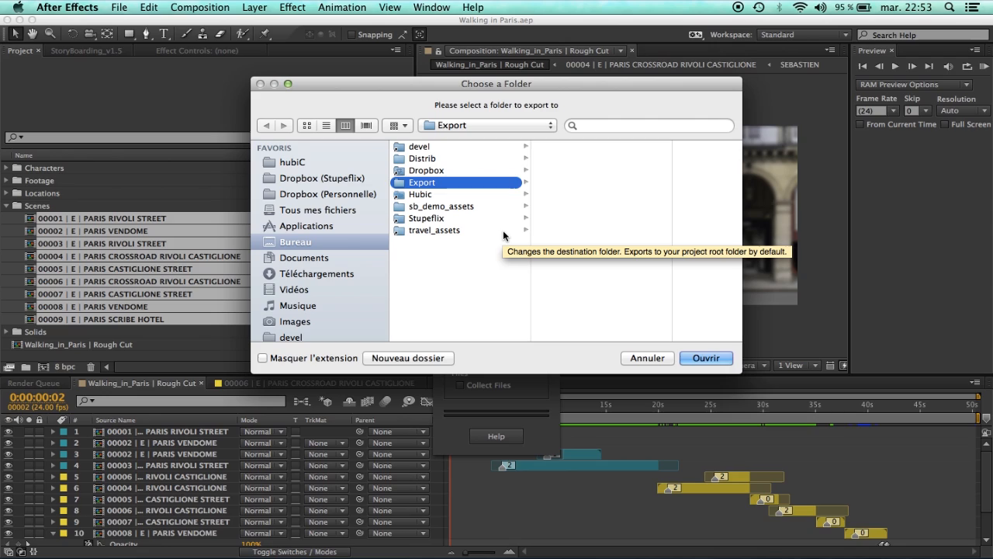
{"action": "mouse_move", "coordinate": [143, 70]}
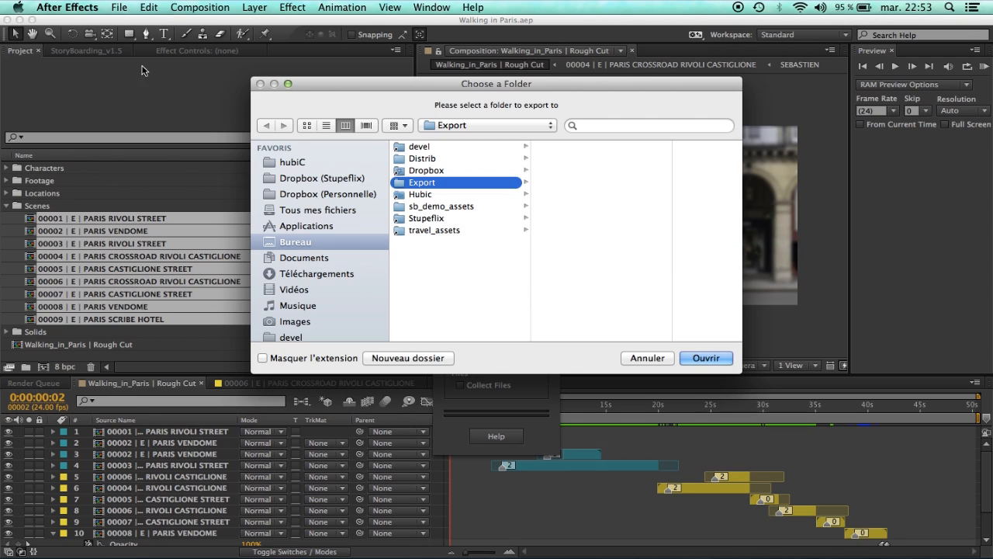
{"action": "mouse_move", "coordinate": [422, 221]}
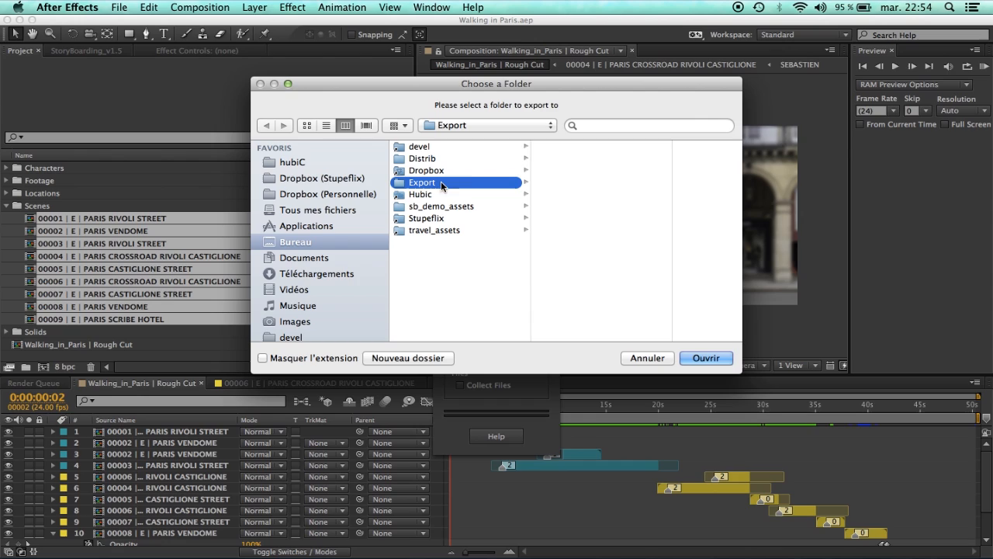
Confirm Desktop/Export as destination, leave sub folders off, enable versioning with automatic numbering
{"action": "left_click", "coordinate": [705, 357]}
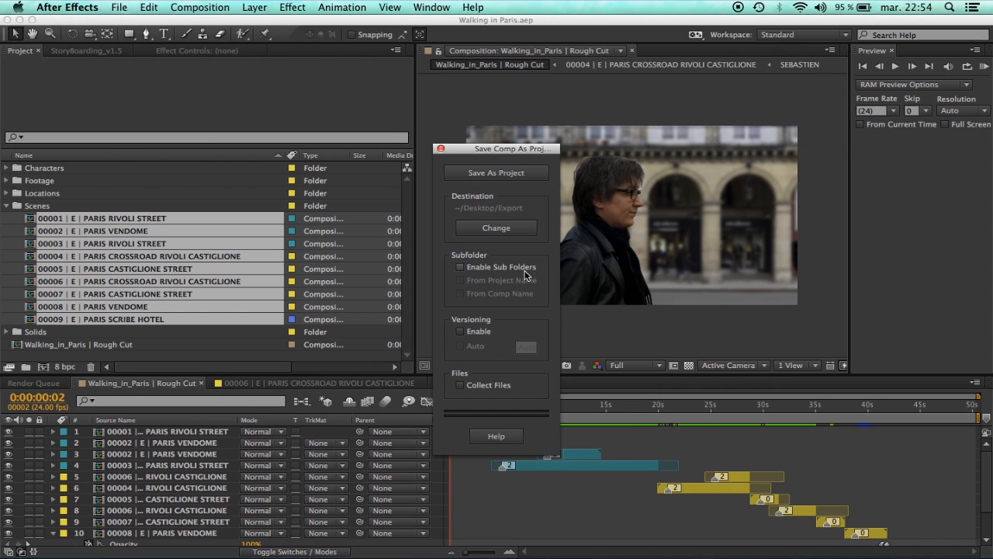
{"action": "mouse_move", "coordinate": [497, 273]}
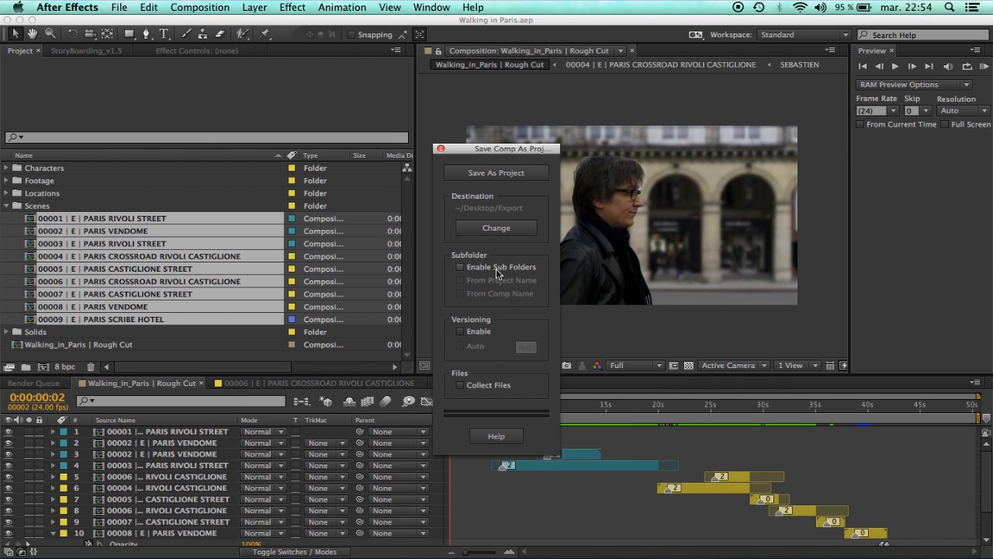
{"action": "left_click", "coordinate": [459, 267]}
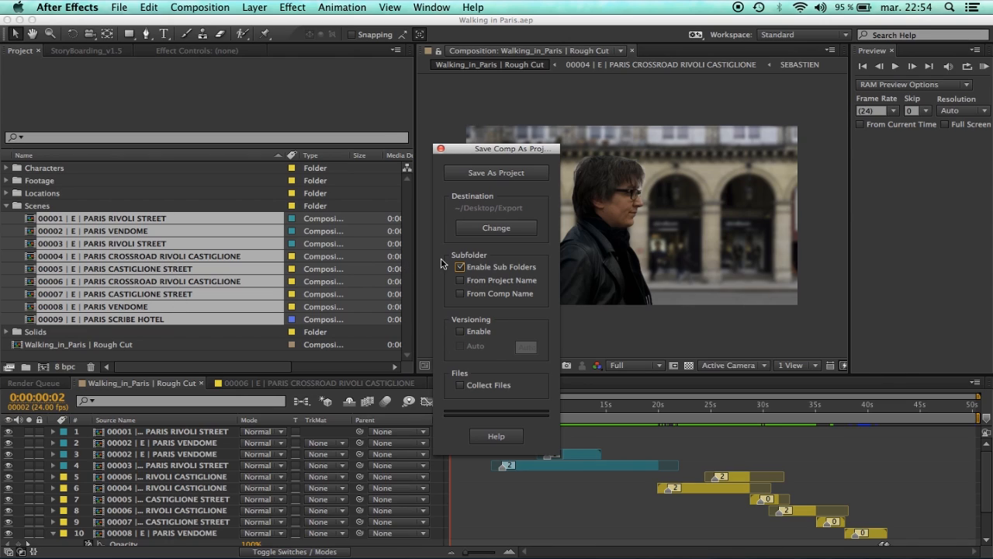
{"action": "mouse_move", "coordinate": [162, 74]}
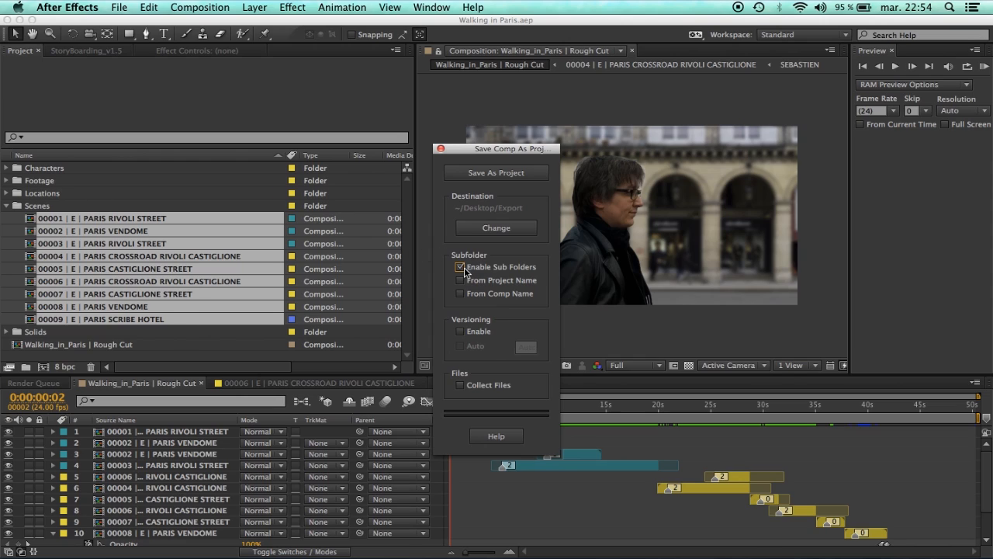
{"action": "left_click", "coordinate": [460, 267]}
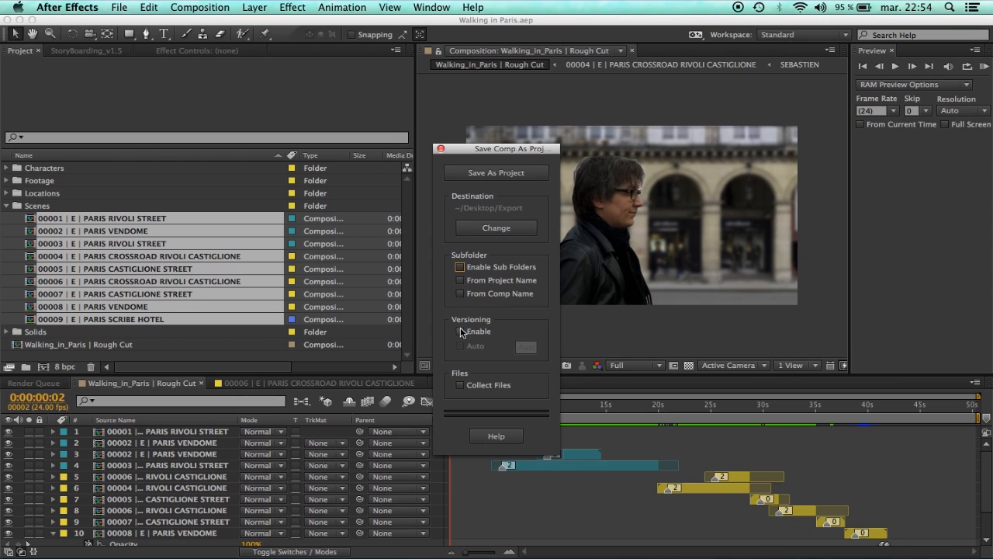
{"action": "left_click", "coordinate": [460, 330]}
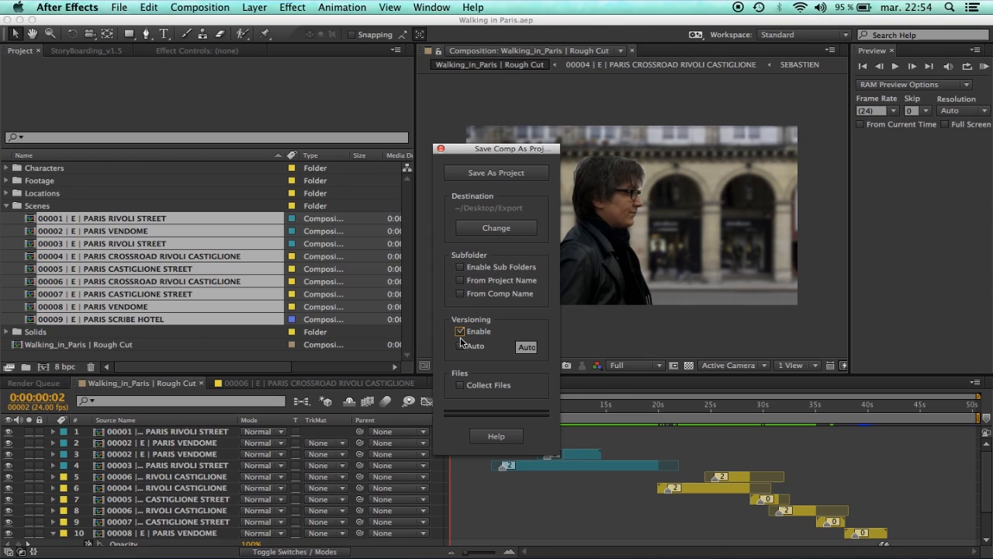
{"action": "mouse_move", "coordinate": [466, 348]}
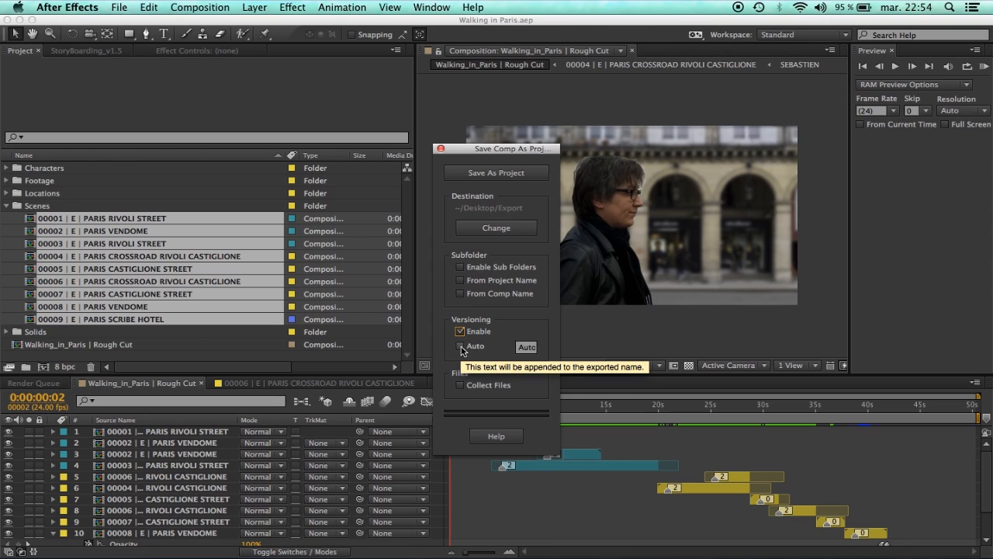
{"action": "left_click", "coordinate": [460, 346]}
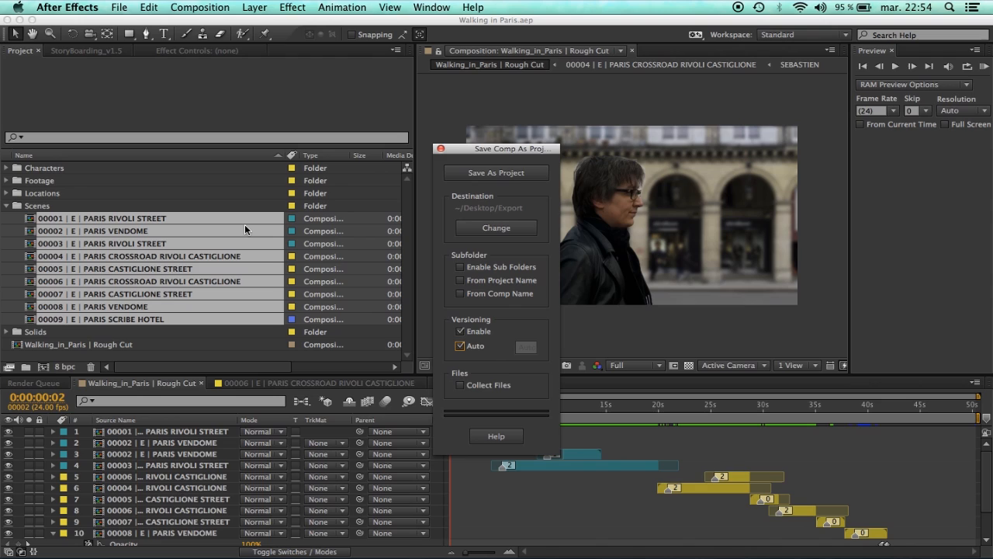
{"action": "mouse_move", "coordinate": [351, 274]}
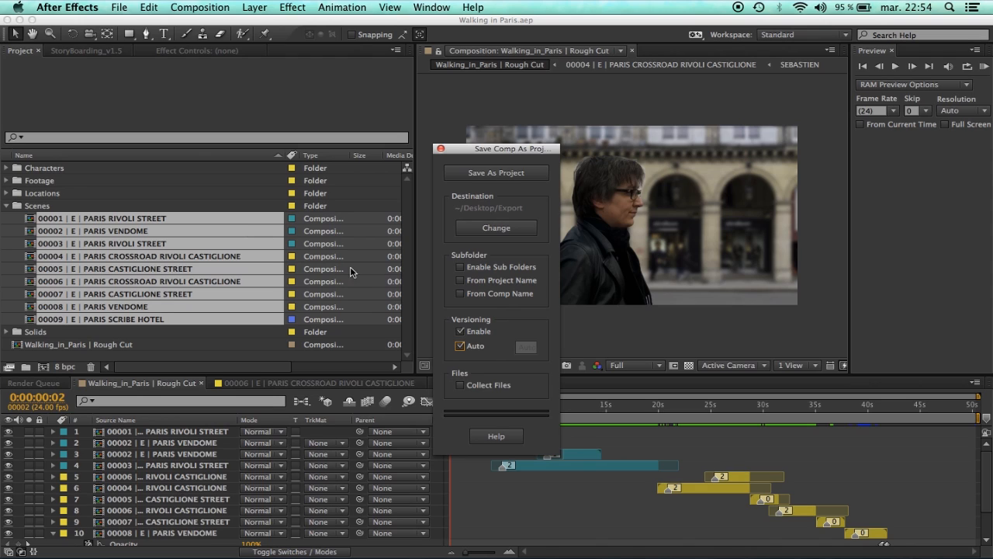
Enable Collect Files for the exports and dismiss the collection-limits warning
{"action": "left_click", "coordinate": [461, 385]}
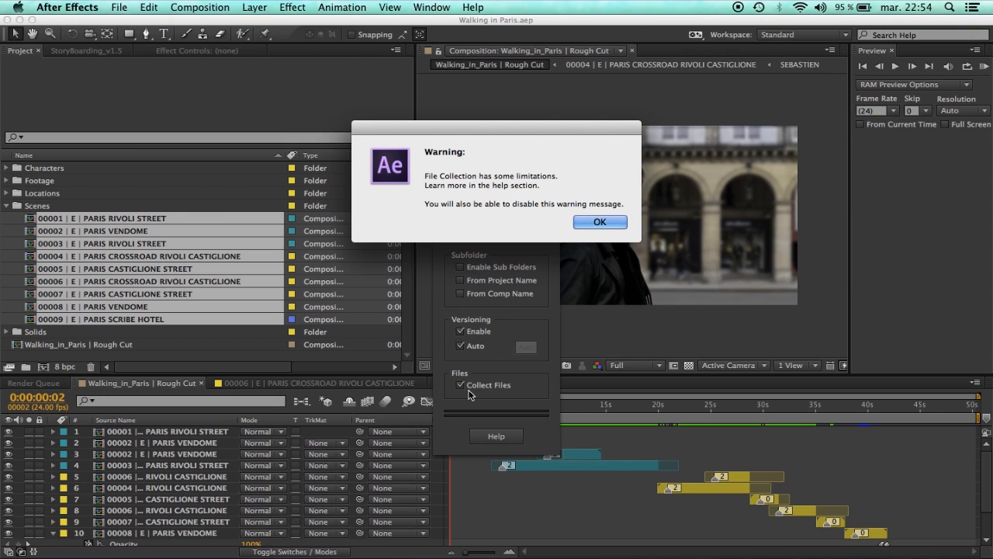
{"action": "mouse_move", "coordinate": [442, 177]}
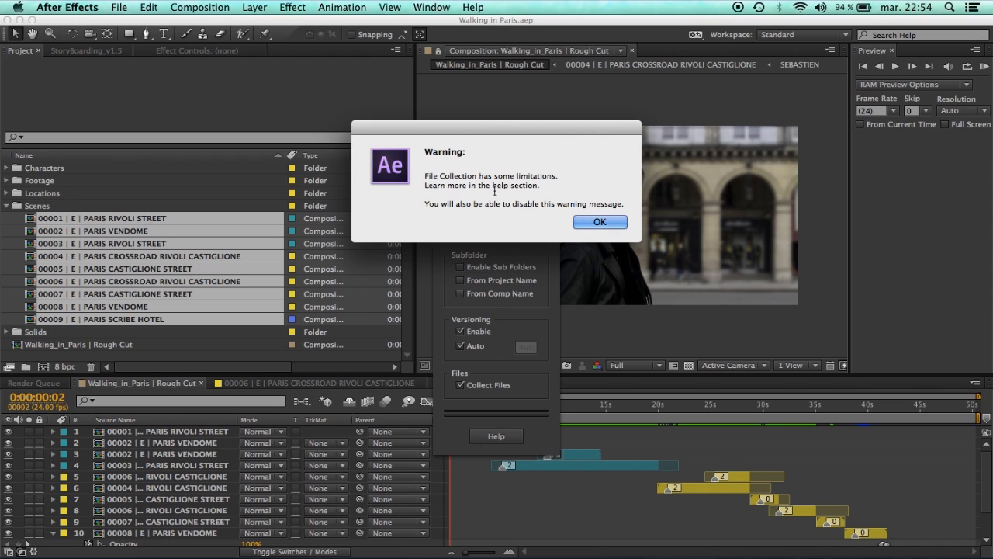
{"action": "left_click", "coordinate": [599, 220]}
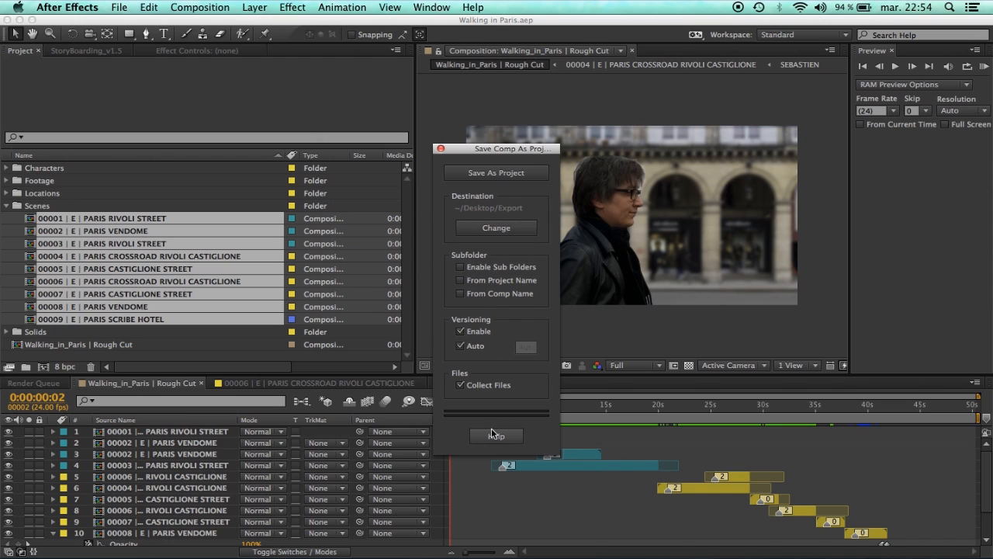
In the script's Help window, check Disable Collect Files Warning Message
{"action": "left_click", "coordinate": [497, 435]}
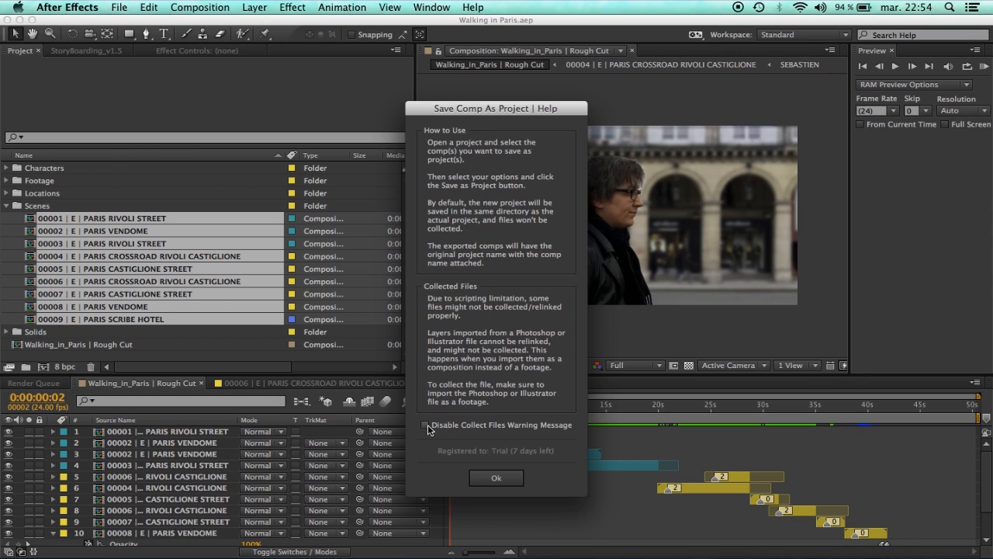
{"action": "left_click", "coordinate": [425, 425]}
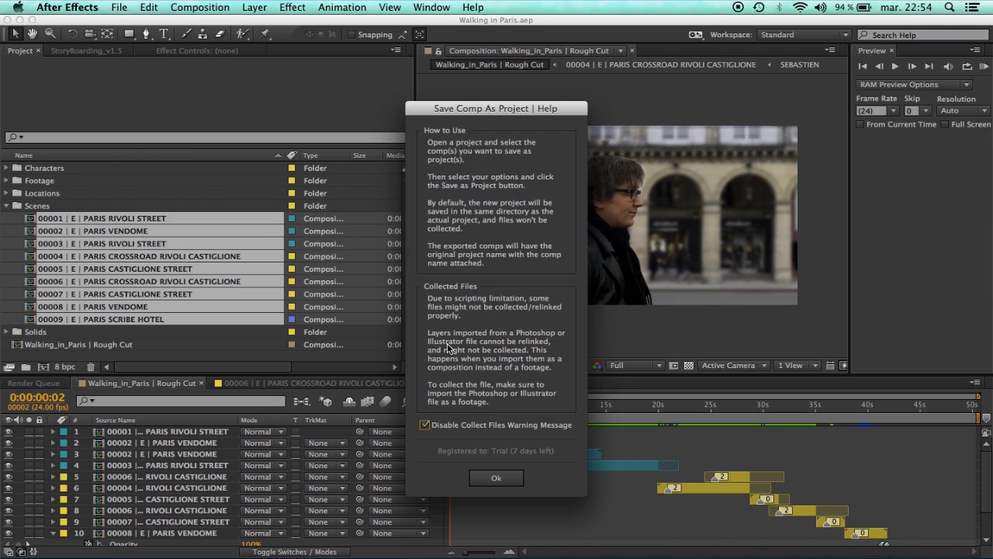
{"action": "mouse_move", "coordinate": [483, 324]}
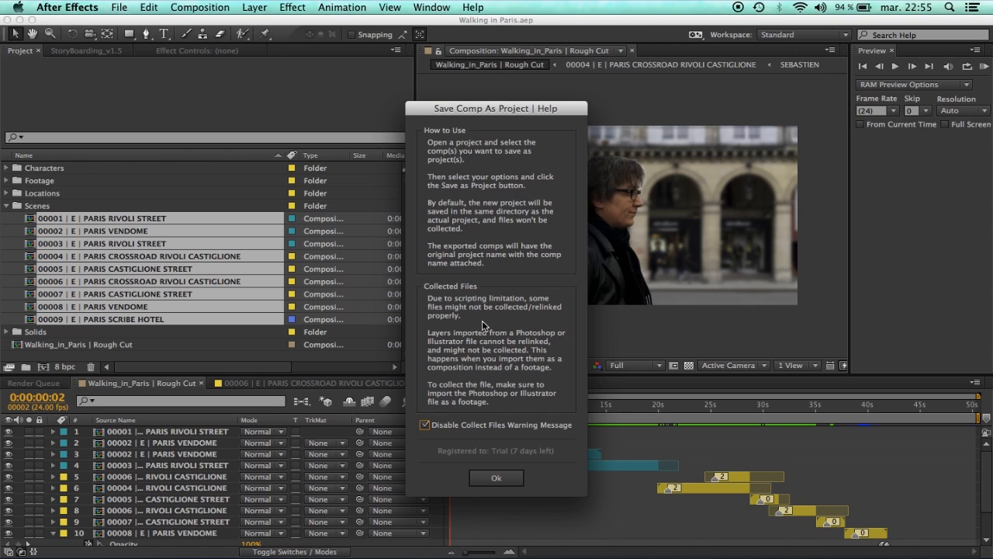
{"action": "mouse_move", "coordinate": [503, 311]}
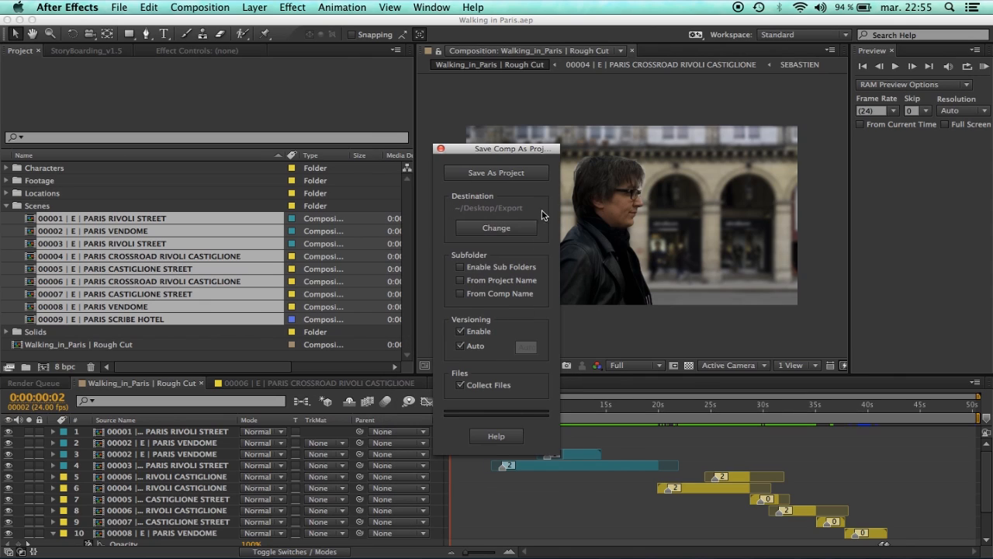
{"action": "mouse_move", "coordinate": [497, 172]}
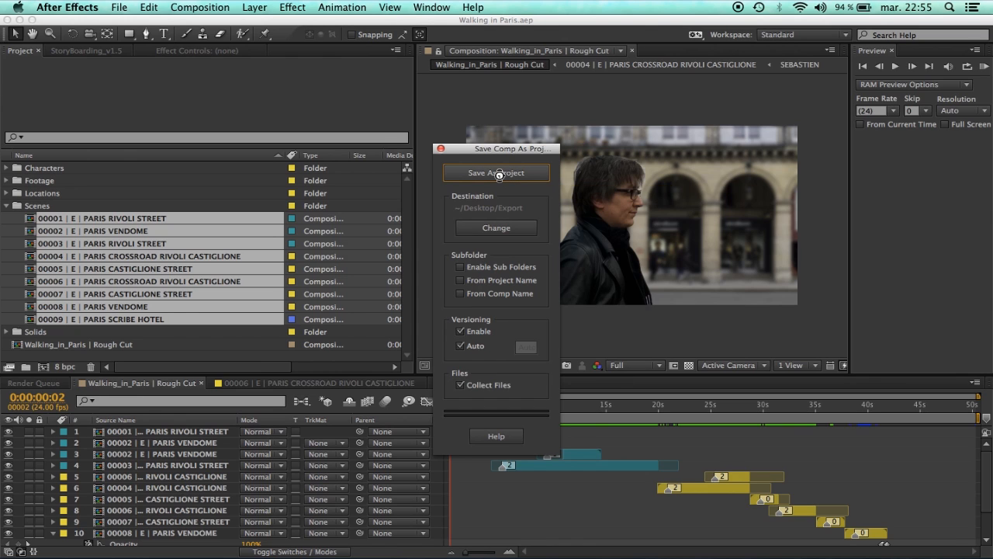
Save the selected compositions as separate projects and acknowledge the successful-export message
{"action": "left_click", "coordinate": [497, 172]}
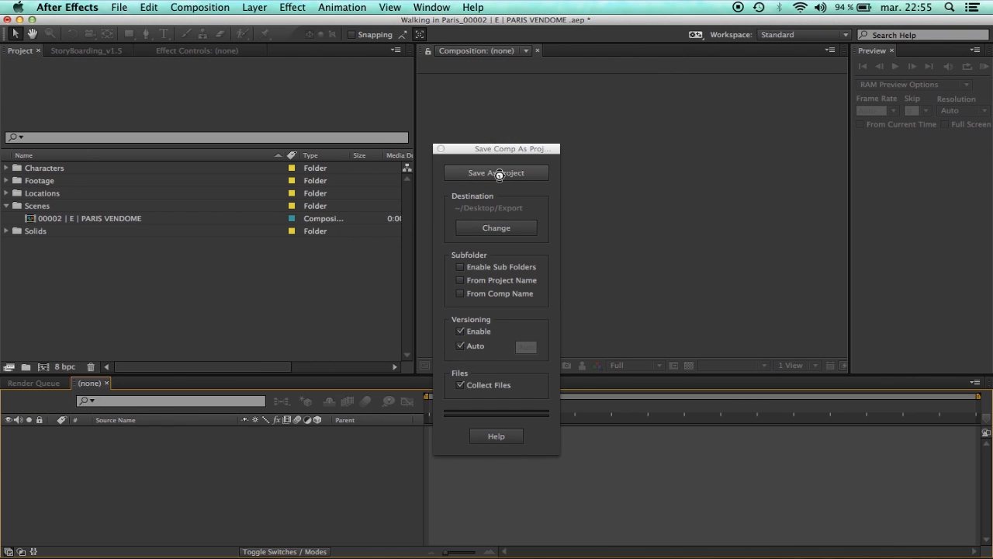
{"action": "left_click", "coordinate": [497, 172]}
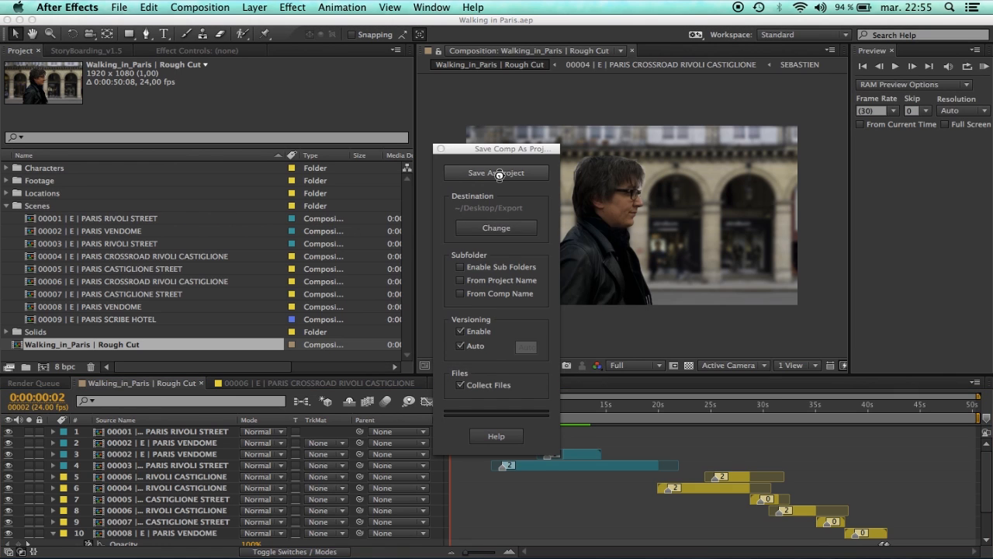
{"action": "left_click", "coordinate": [497, 172]}
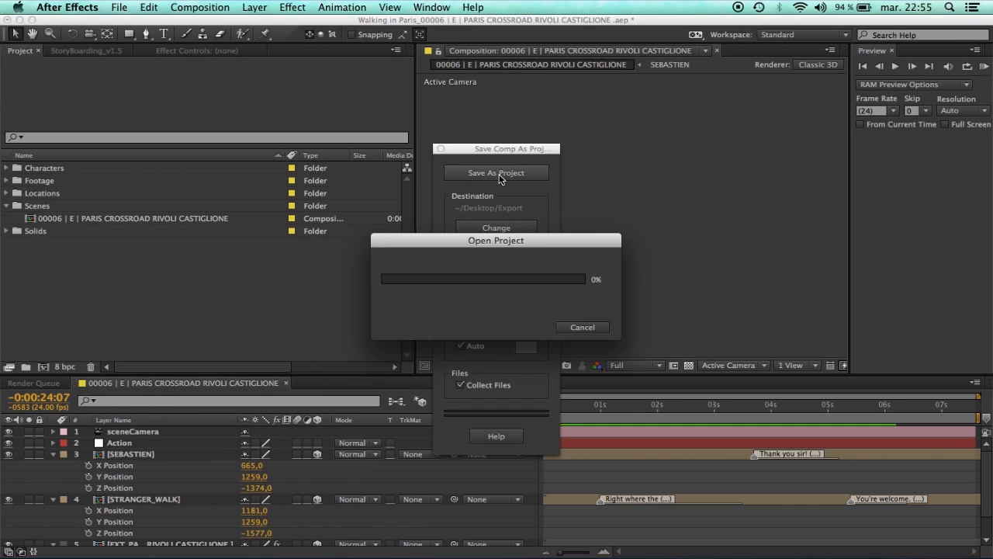
{"action": "left_click", "coordinate": [497, 173]}
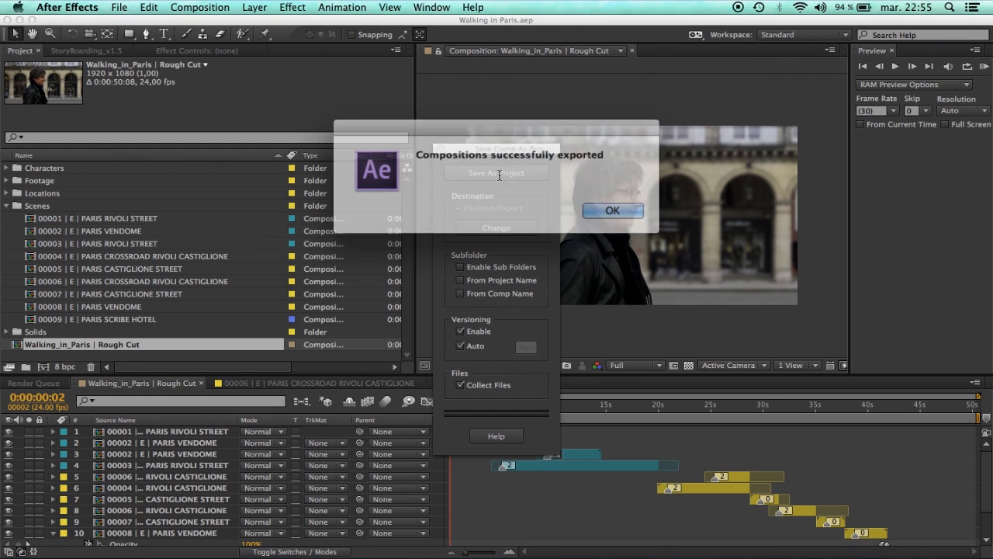
{"action": "left_click", "coordinate": [612, 211]}
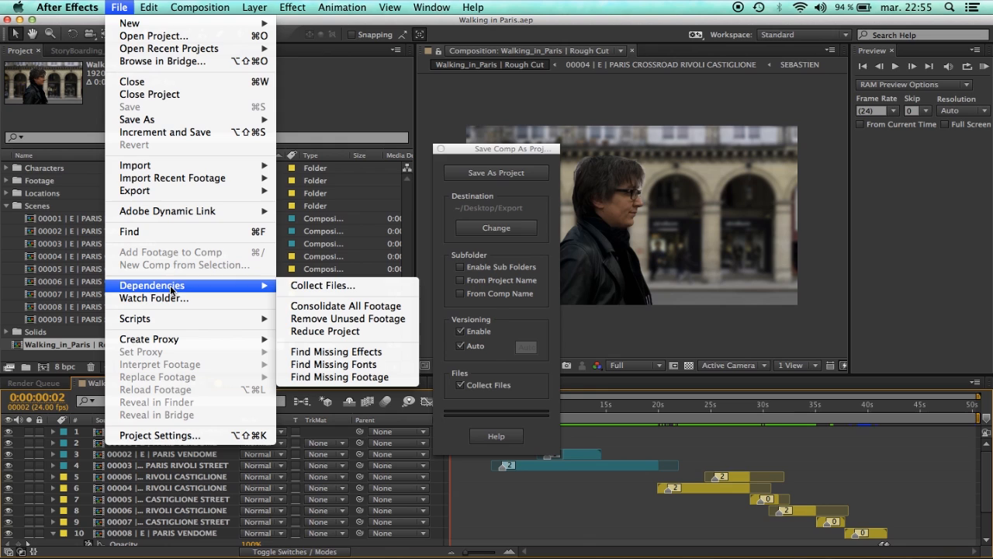
{"action": "mouse_move", "coordinate": [325, 332]}
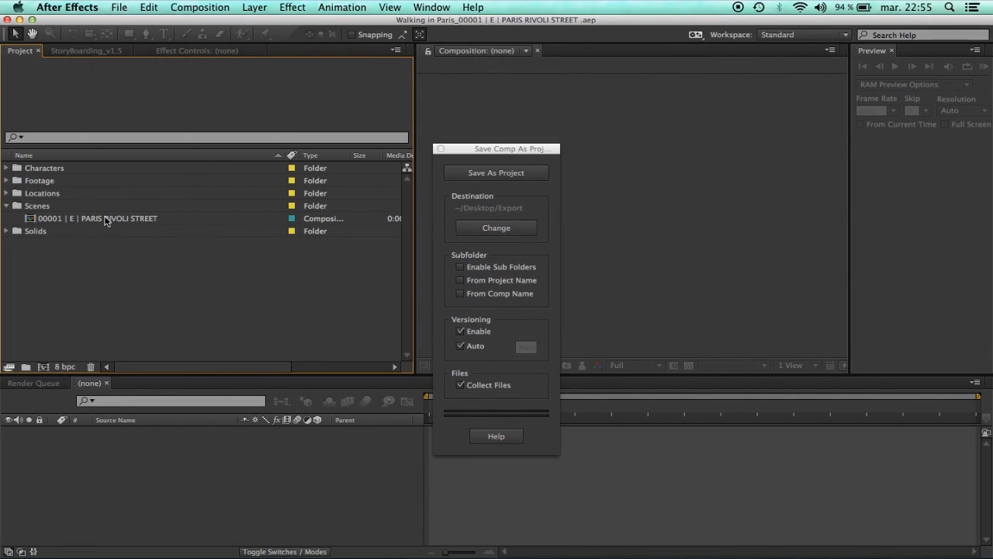
Inspect the exported Rivoli Street comp and its Sebastien_Walk.png footage details
{"action": "left_click", "coordinate": [101, 217]}
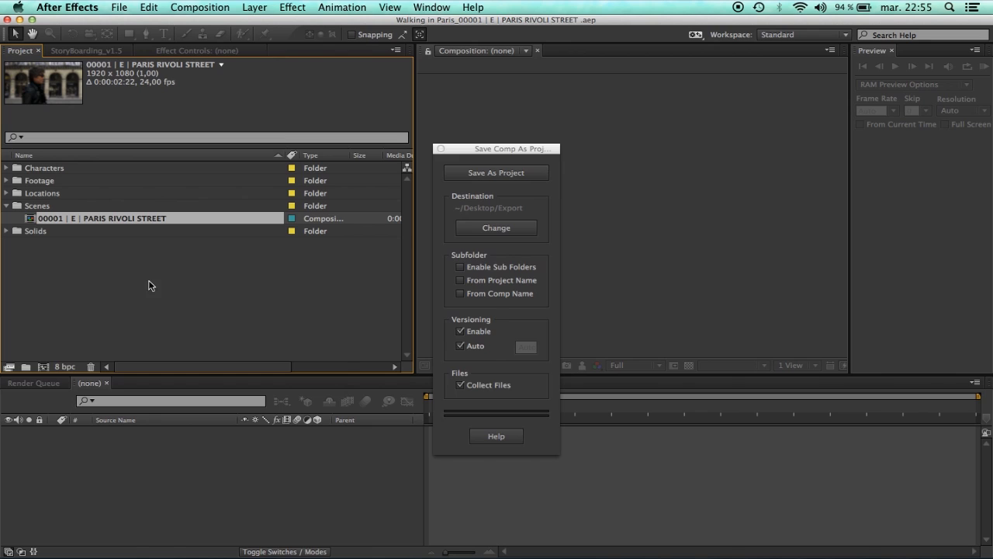
{"action": "mouse_move", "coordinate": [52, 187]}
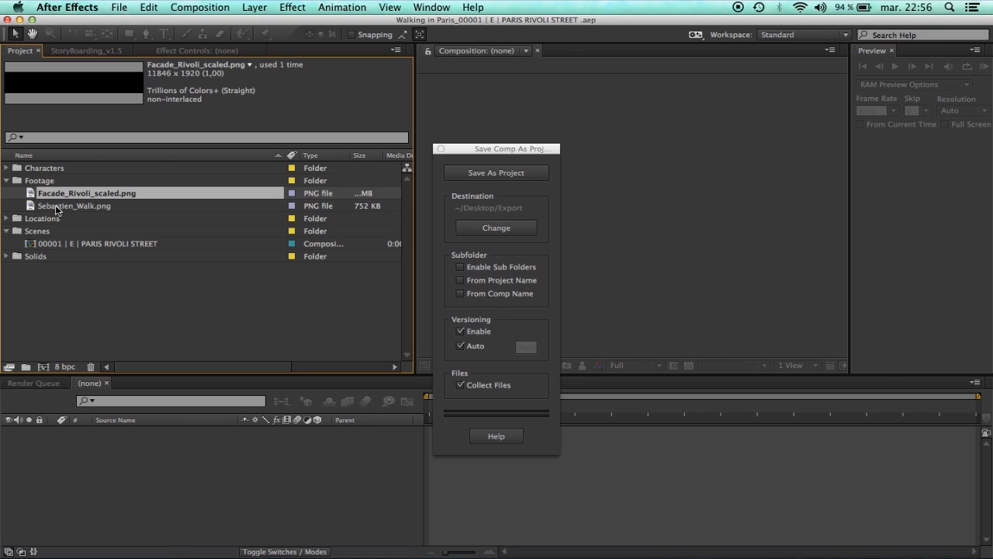
{"action": "left_click", "coordinate": [75, 205]}
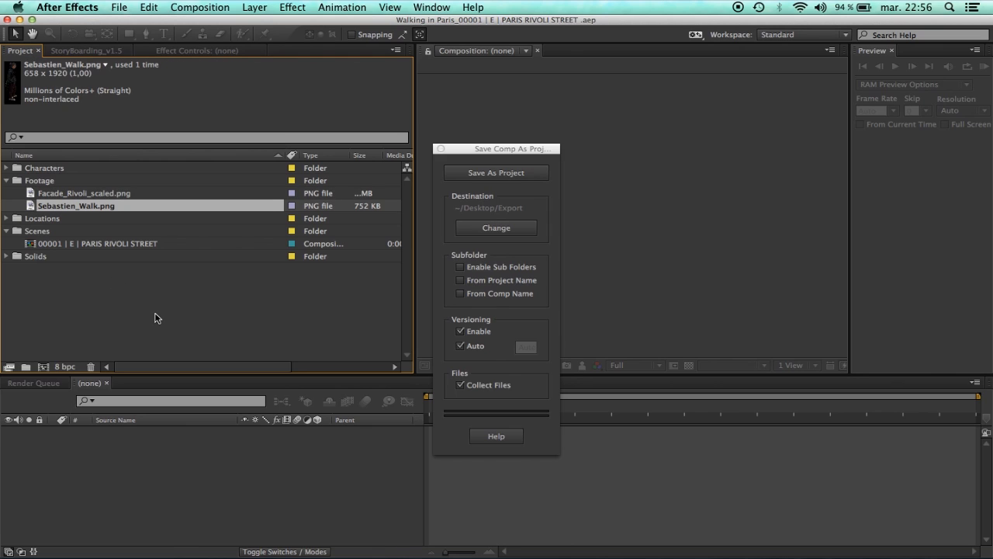
{"action": "mouse_move", "coordinate": [272, 293]}
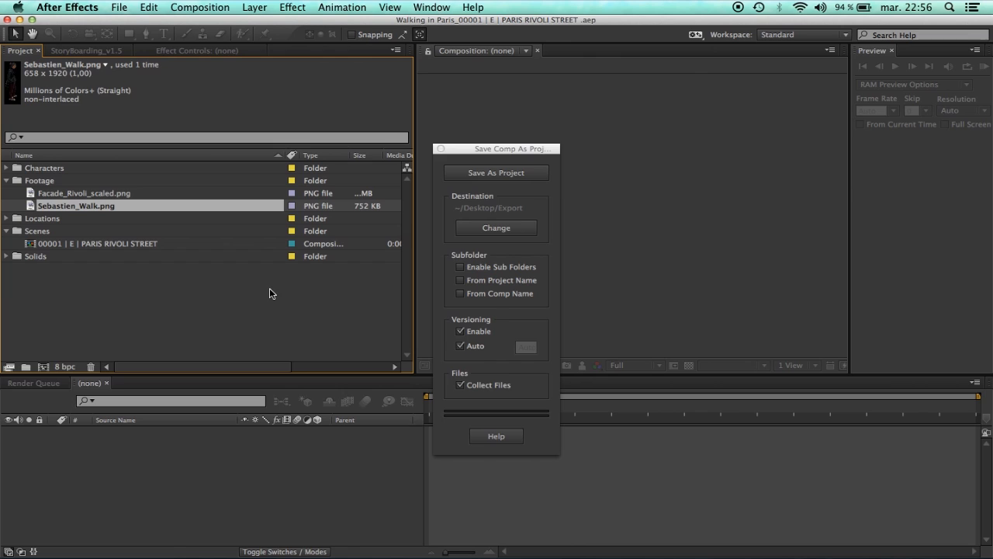